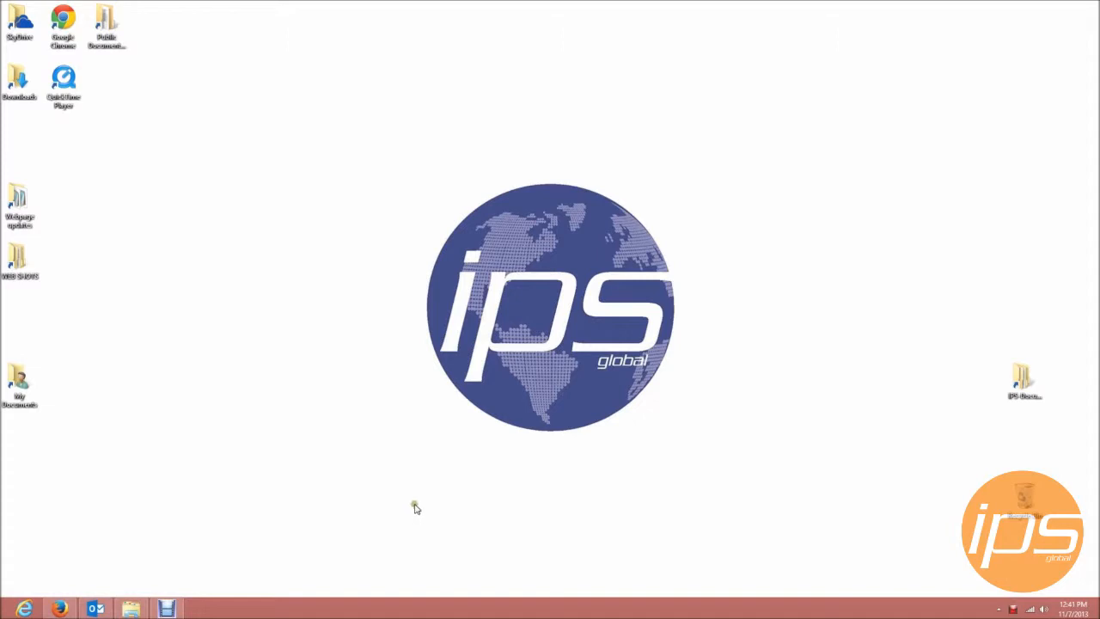
pyautogui.moveTo(755, 495)
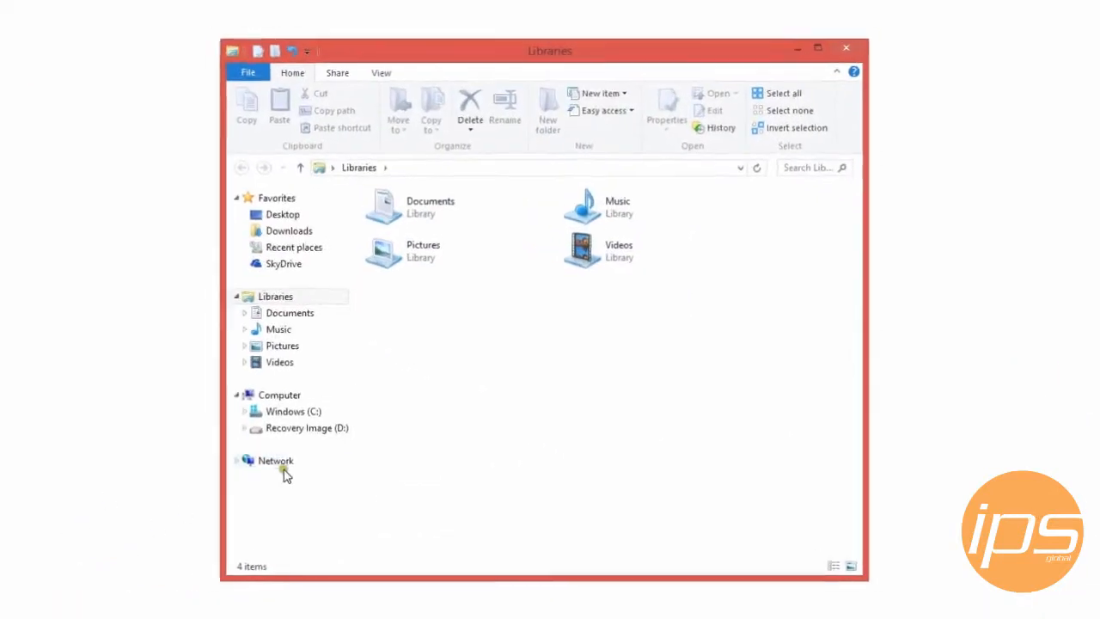
# From the Network listing, launch the HP LaserJet 500 MFP M525 printer's embedded web page.
pyautogui.click(275, 461)
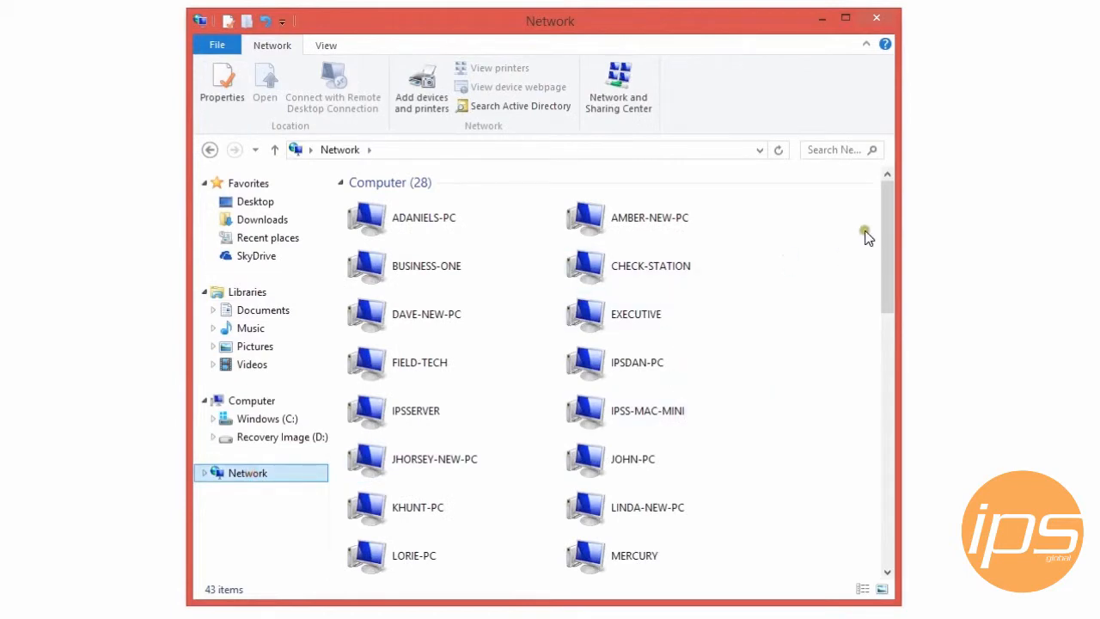
pyautogui.scroll(-3)
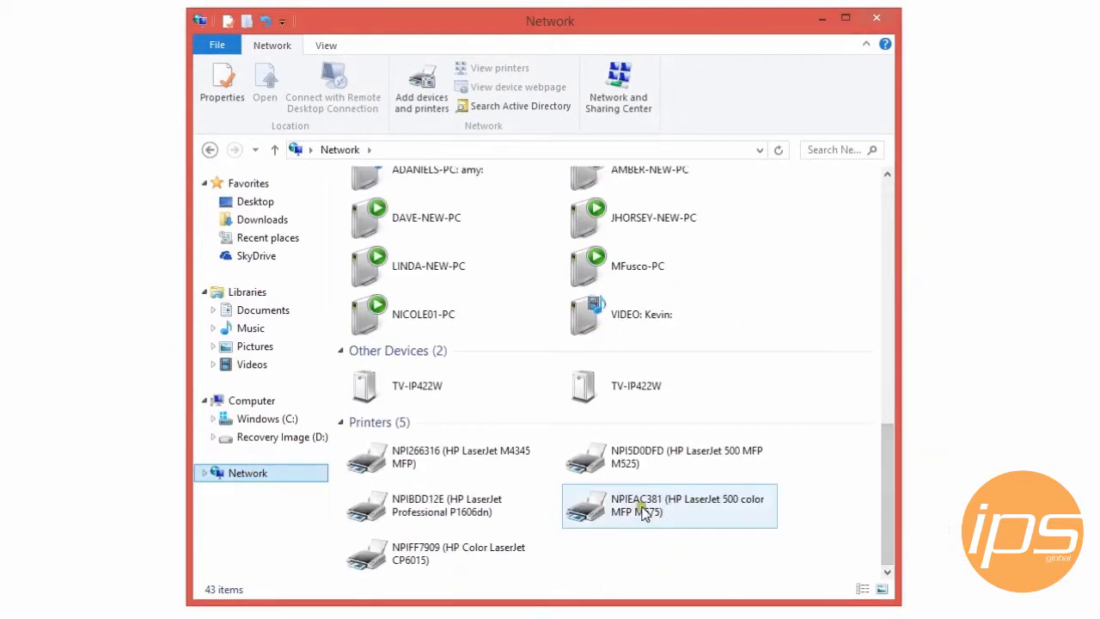
pyautogui.click(668, 457)
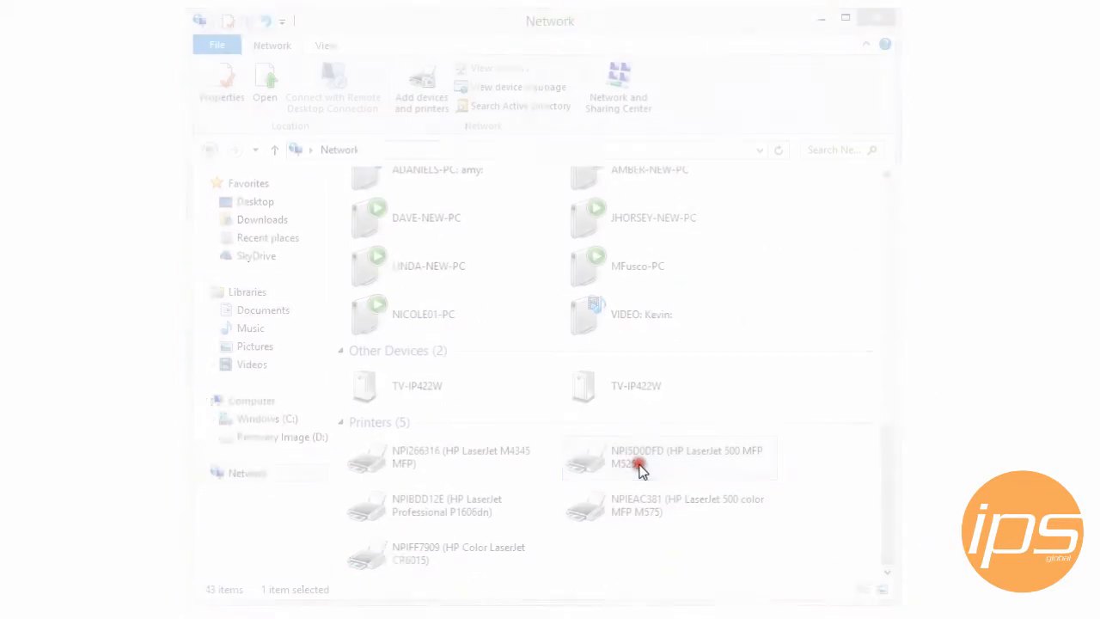
pyautogui.doubleClick(670, 457)
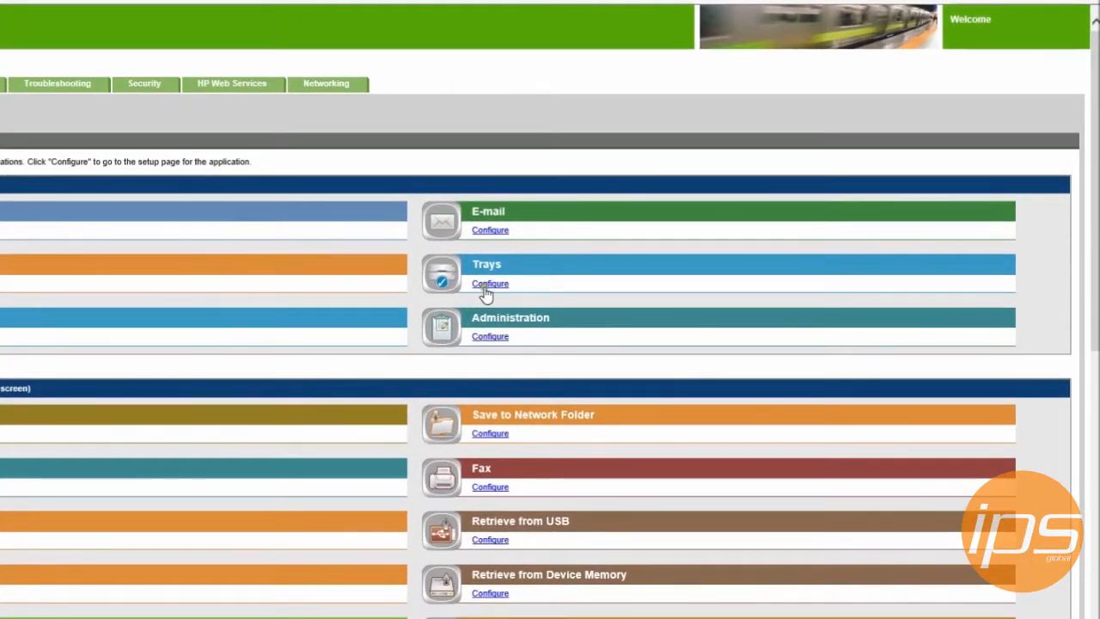
# In Manage Trays, modify Tray 2 to Letter size with Any Type and confirm with OK.
pyautogui.click(490, 284)
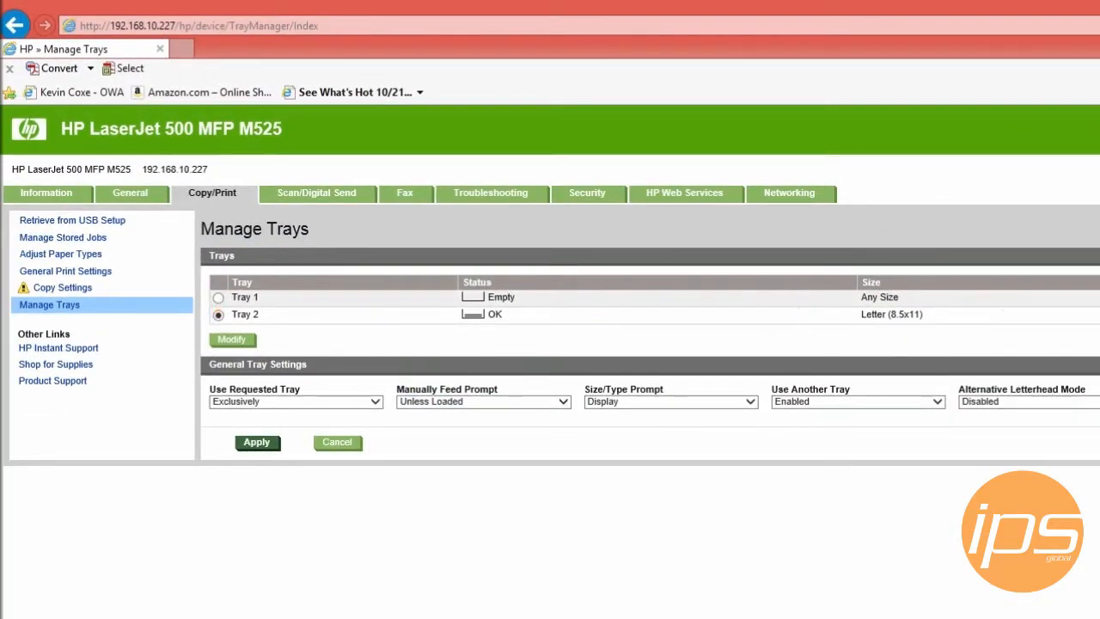
pyautogui.click(232, 341)
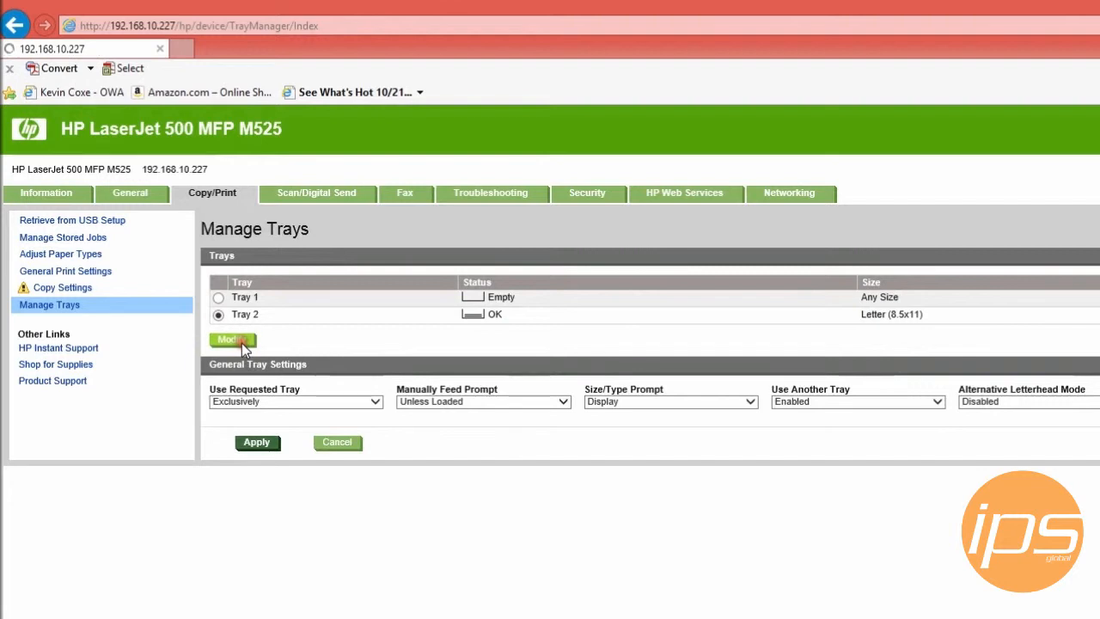
pyautogui.click(231, 341)
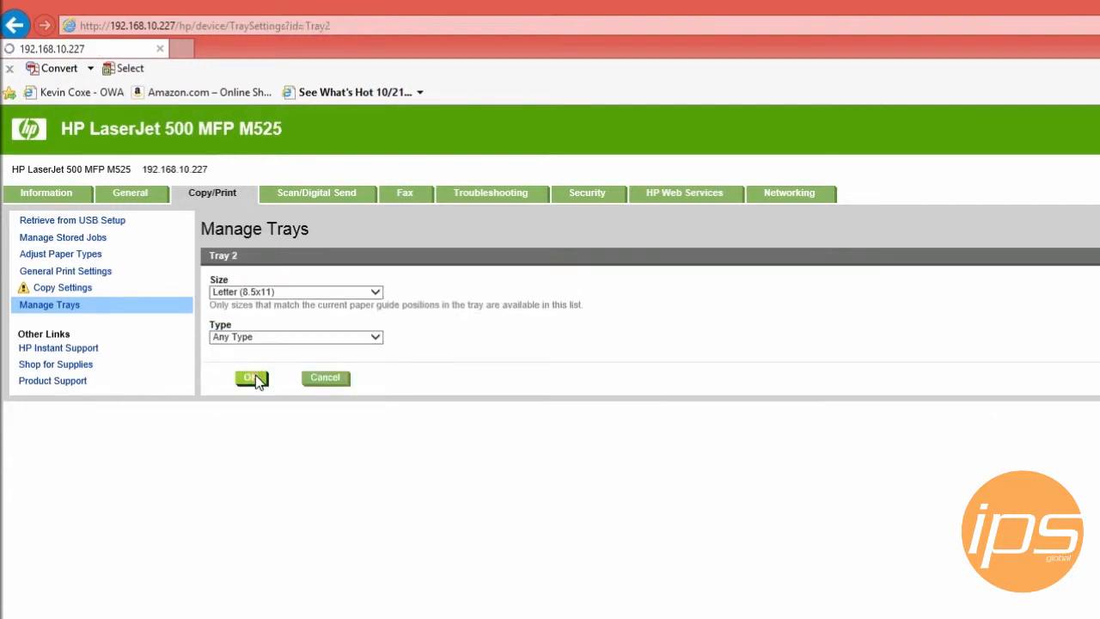
pyautogui.click(250, 379)
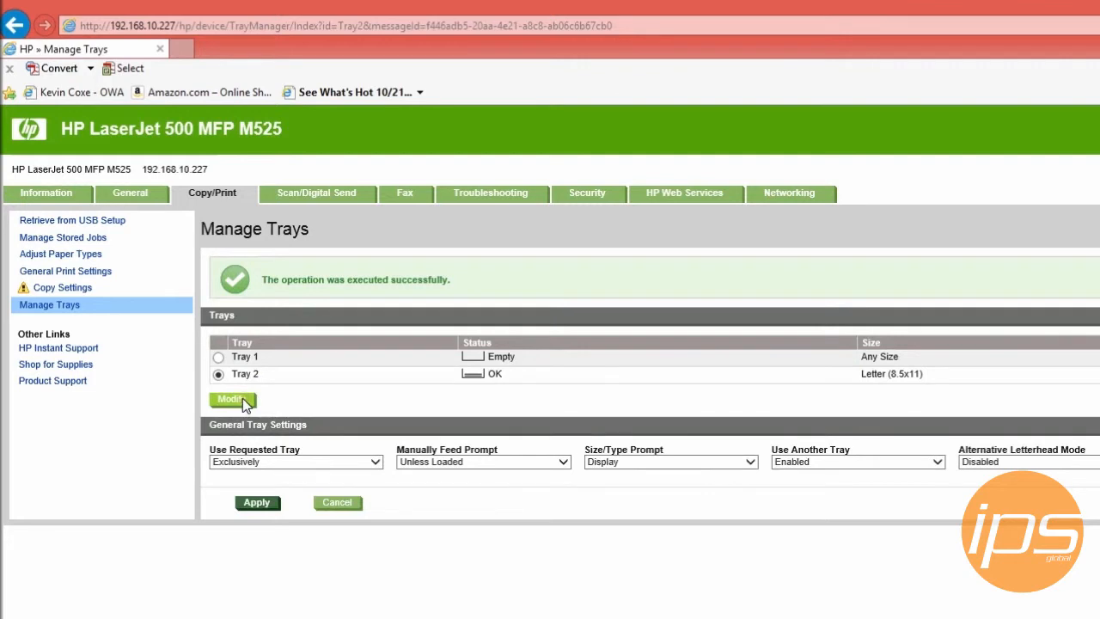
pyautogui.moveTo(394, 543)
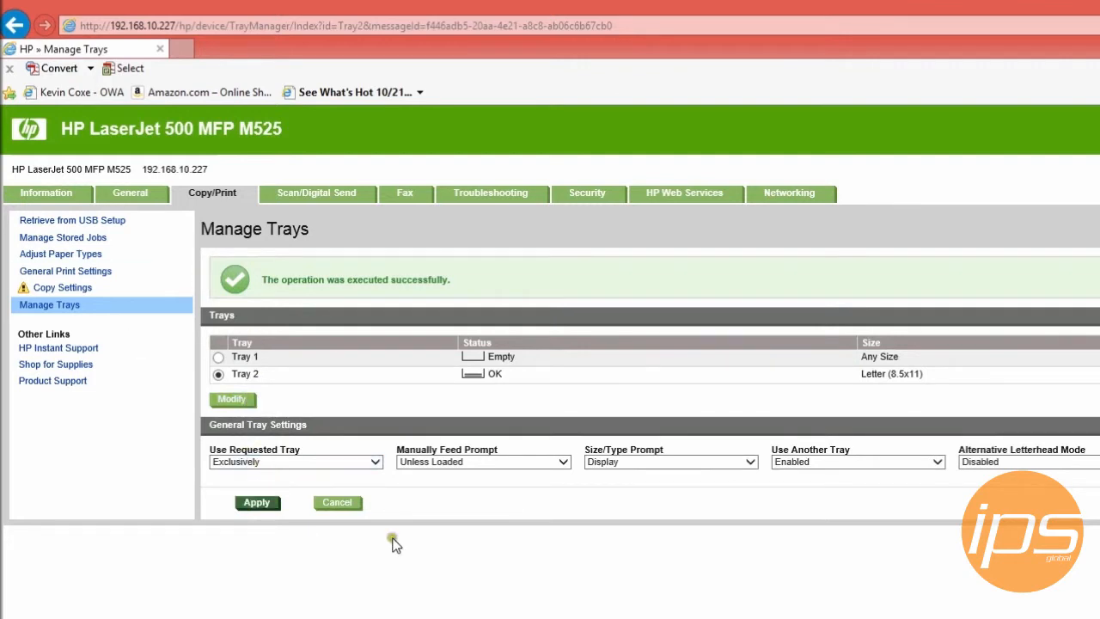
pyautogui.moveTo(257, 502)
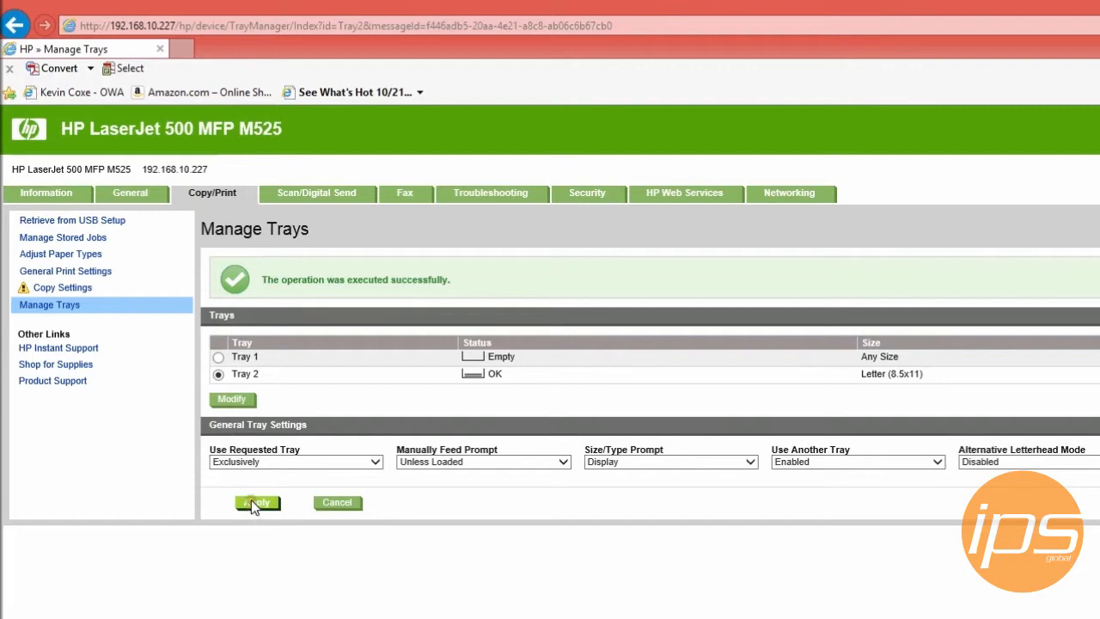
# Apply the General Tray Settings, keeping Exclusively and Enabled unchanged.
pyautogui.click(258, 502)
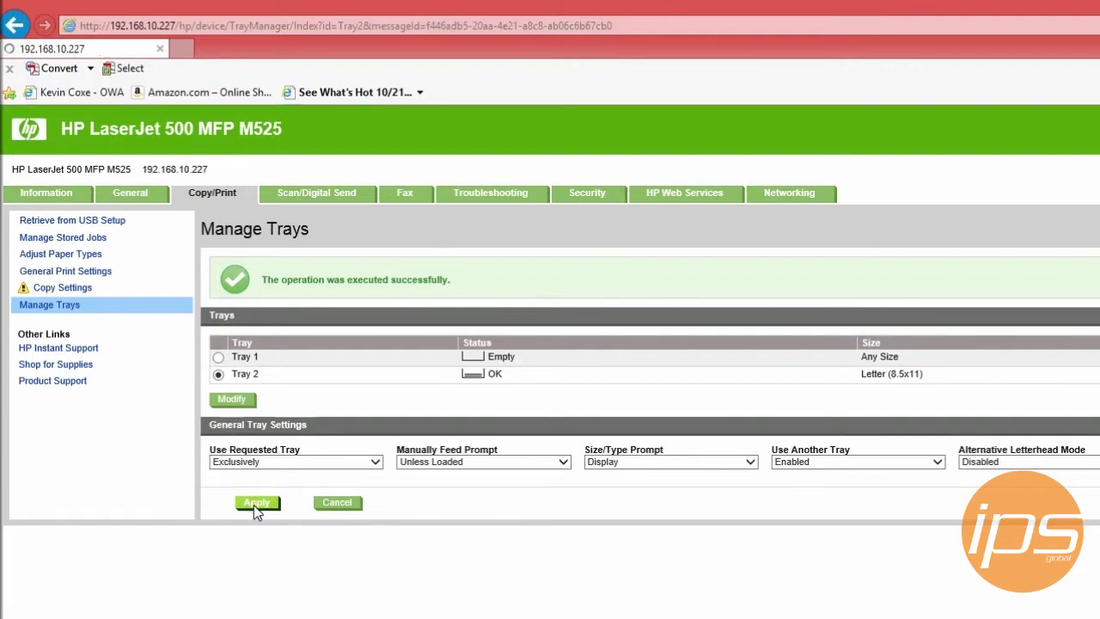